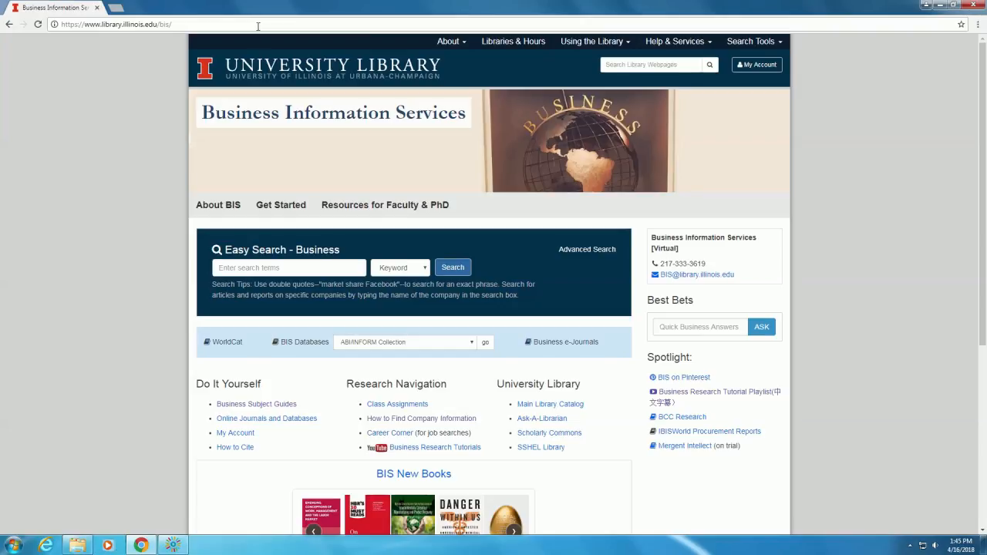
{"action": "mouse_move", "coordinate": [466, 387]}
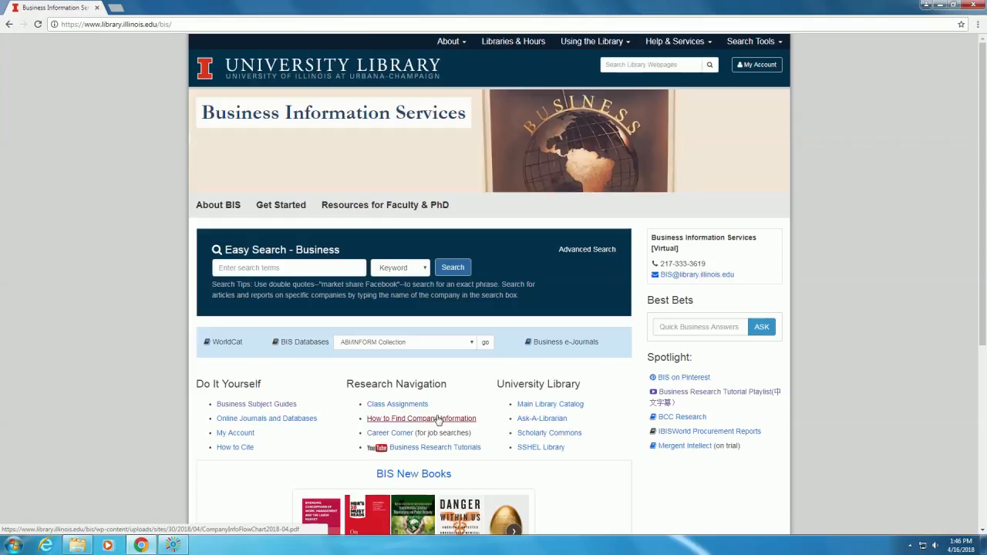
Open the How to Find Company Information flowchart PDF and right-click its Hoover's Academic Pro link
{"action": "left_click", "coordinate": [422, 418]}
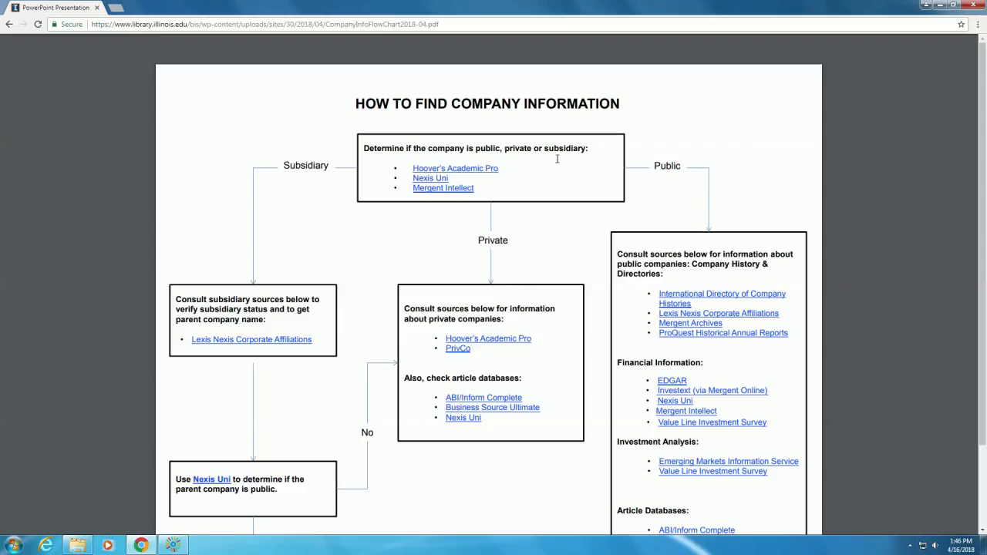
{"action": "mouse_move", "coordinate": [553, 171]}
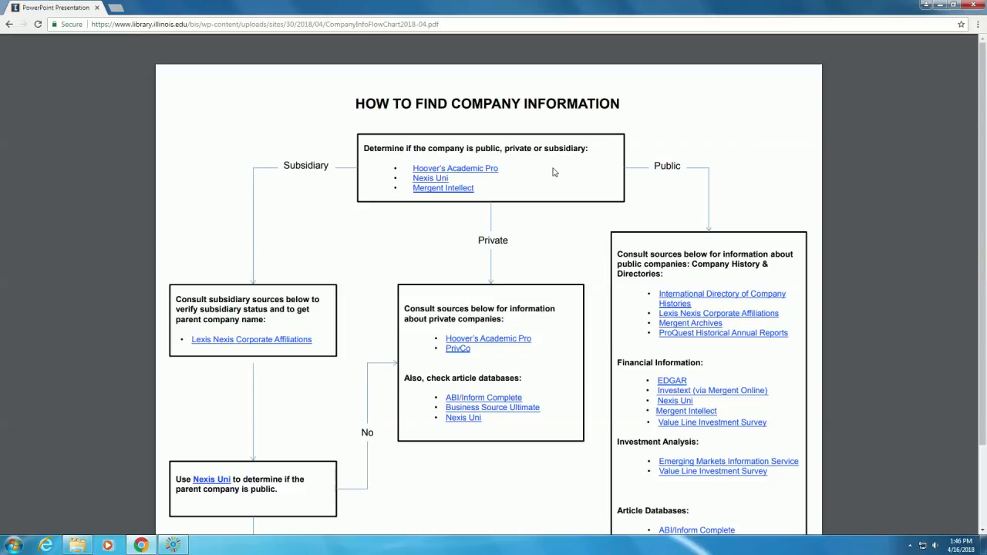
{"action": "right_click", "coordinate": [455, 168]}
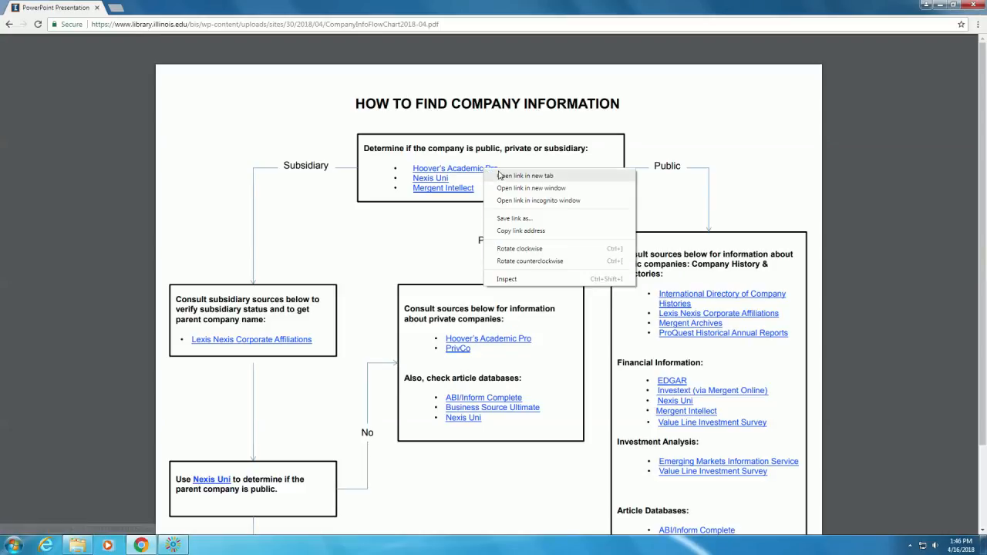
Open the Hoover's Academic Pro link in a new tab, reaching Mergent Online's Continue page
{"action": "left_click", "coordinate": [525, 176]}
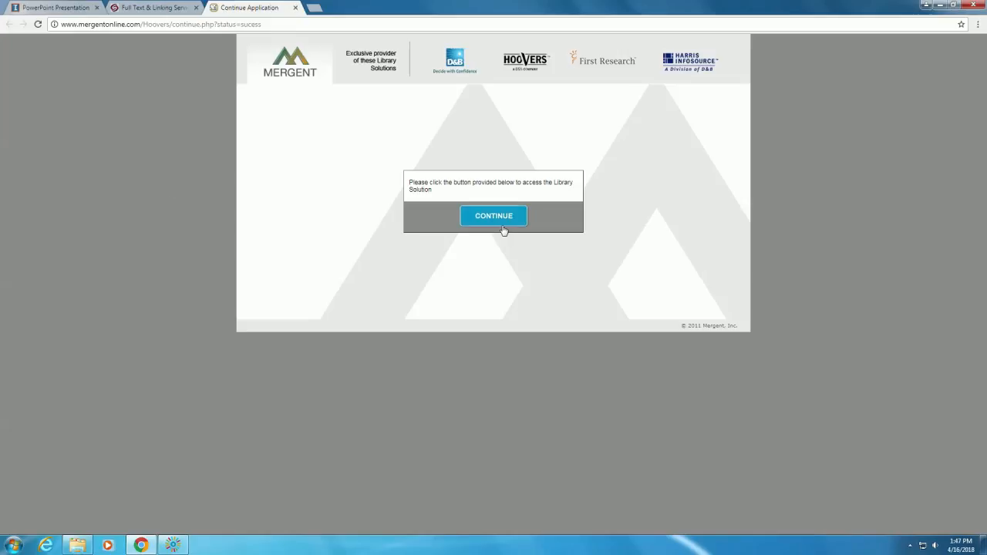
Continue into Hoover's, search Companies for 'Jimmy' and open the Jimmy John's Franchise, LLC profile
{"action": "left_click", "coordinate": [494, 215]}
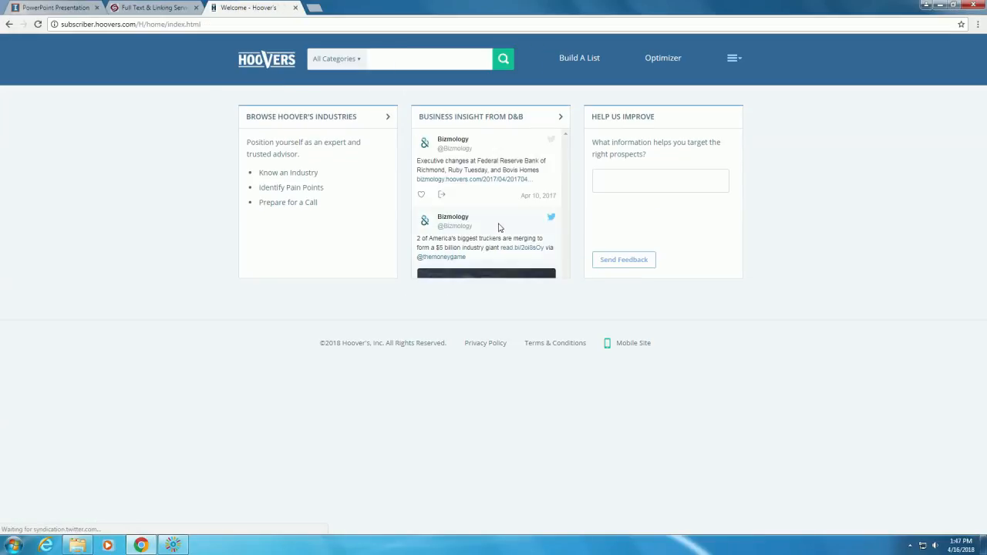
{"action": "left_click", "coordinate": [337, 59]}
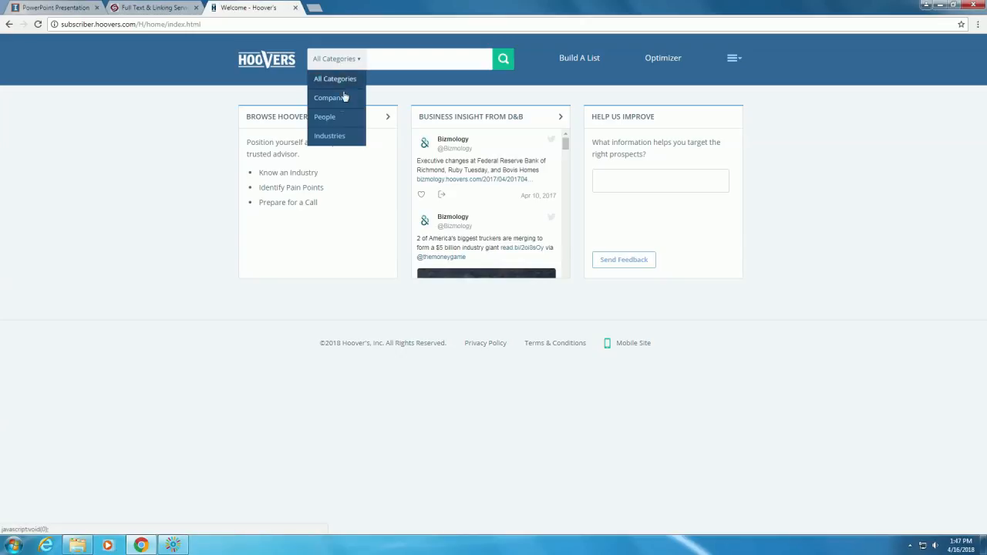
{"action": "left_click", "coordinate": [331, 98]}
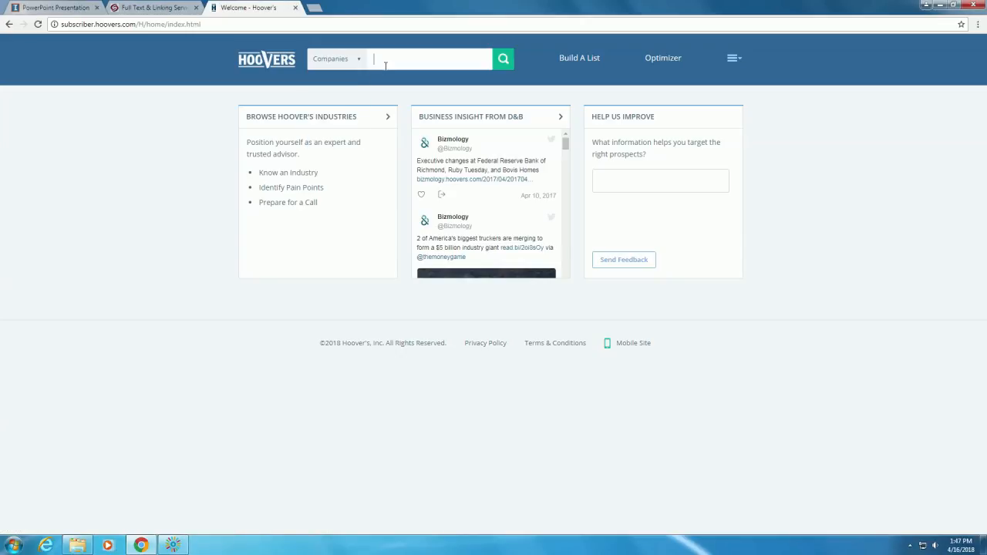
{"action": "type", "text": "Jimmy John"}
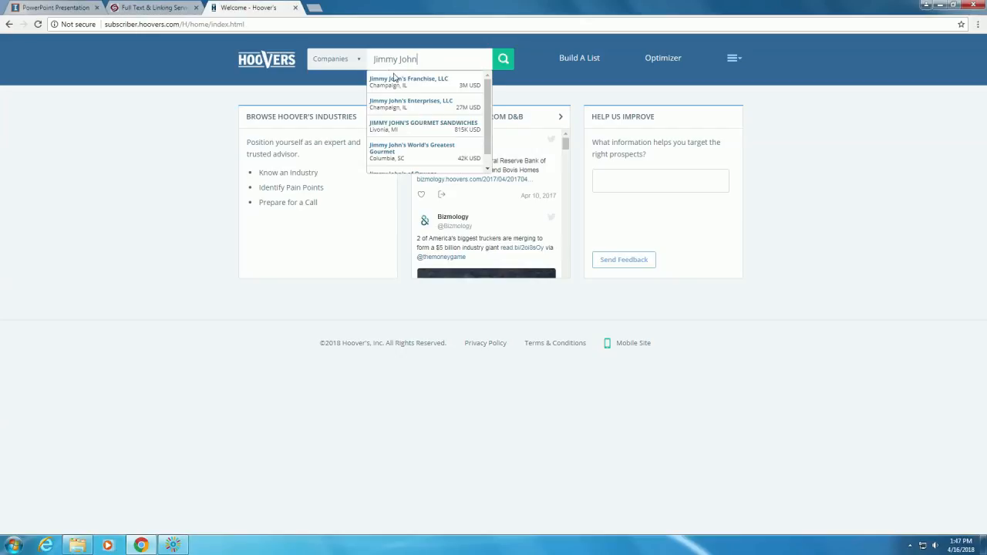
{"action": "mouse_move", "coordinate": [401, 81]}
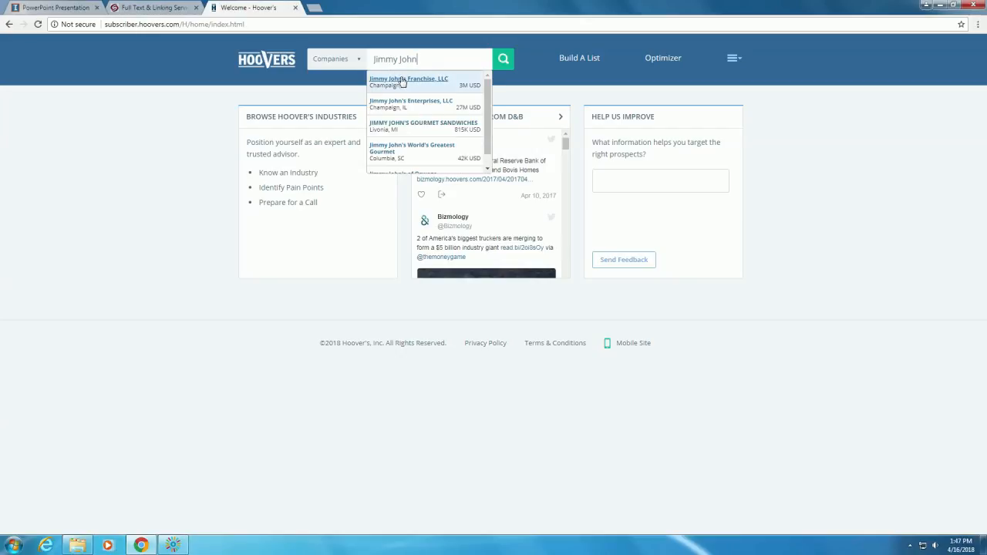
{"action": "left_click", "coordinate": [408, 81]}
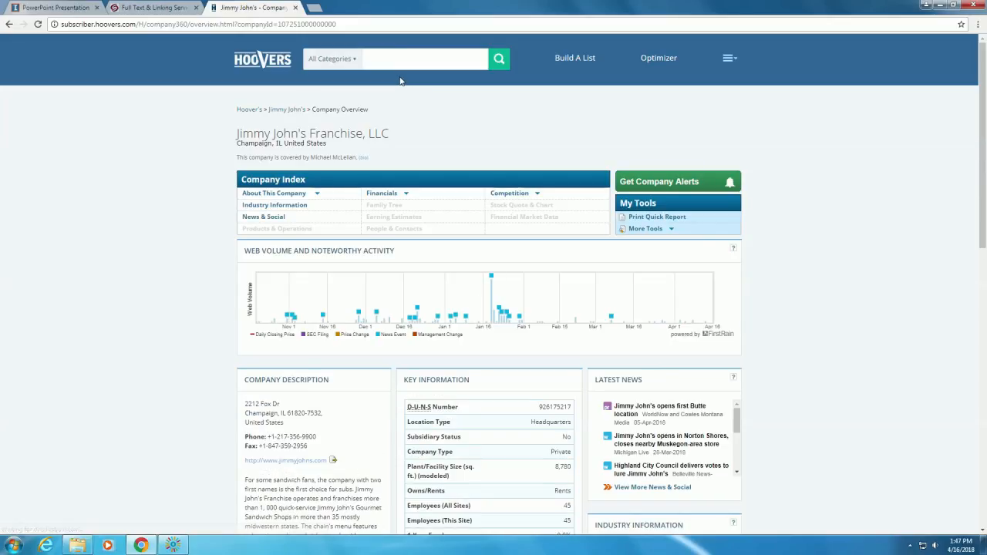
Review Jimmy John's overview and unavailable income statement, then return to the flowchart PDF
{"action": "scroll", "scroll_direction": "down", "scroll_amount": 3}
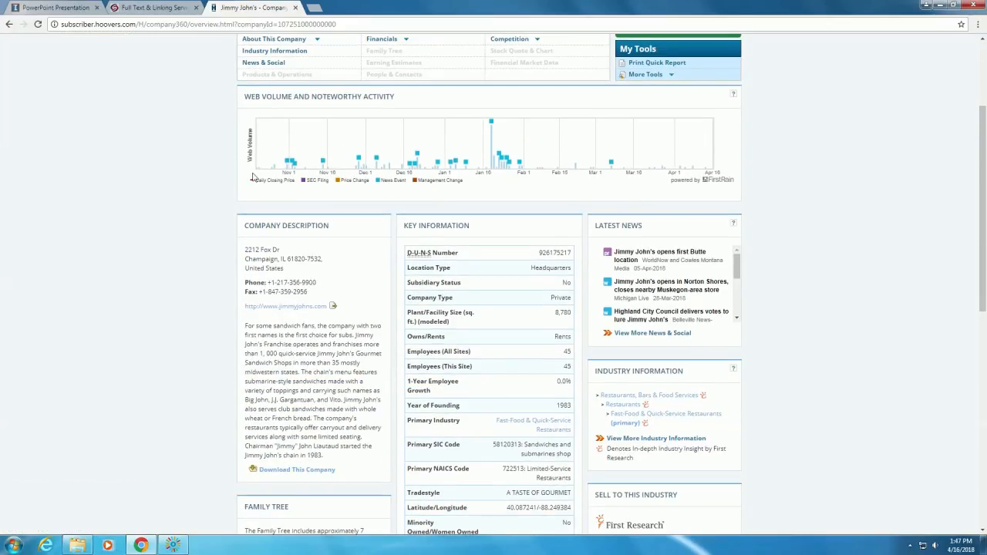
{"action": "mouse_move", "coordinate": [489, 231]}
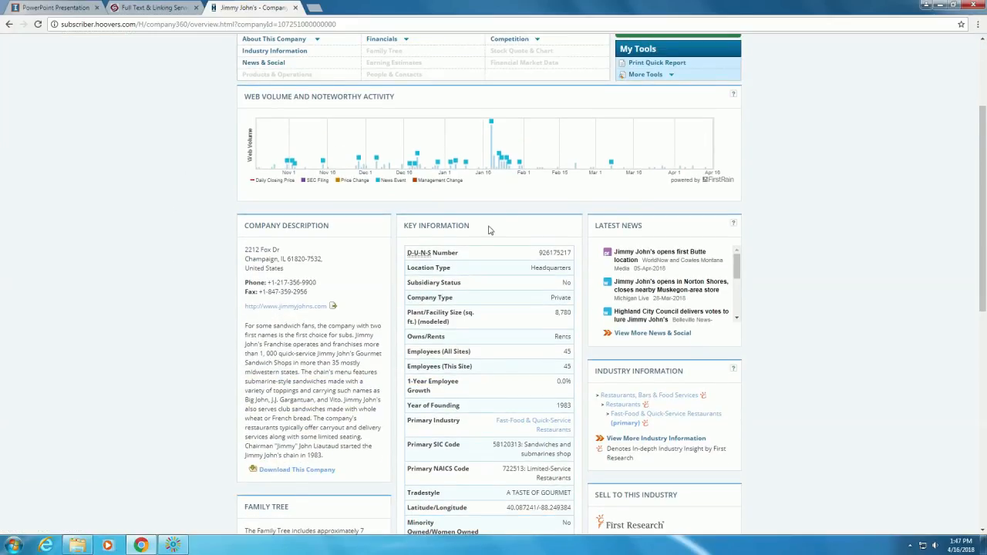
{"action": "mouse_move", "coordinate": [571, 297]}
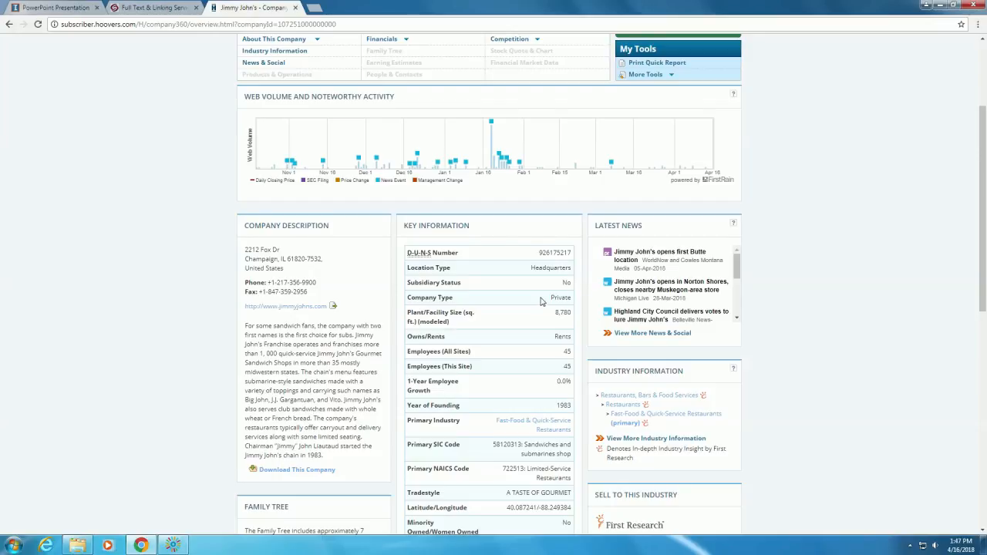
{"action": "mouse_move", "coordinate": [784, 324]}
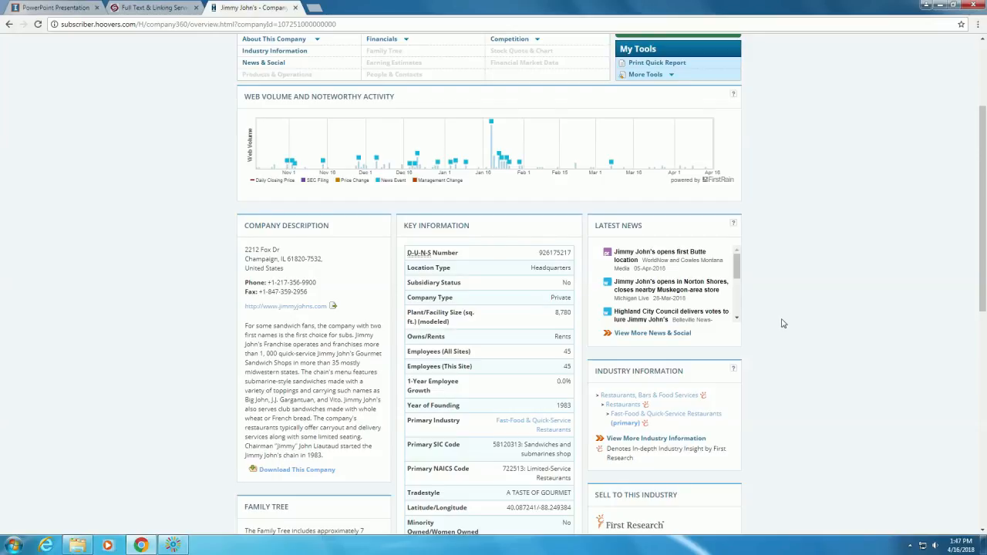
{"action": "scroll", "scroll_direction": "up", "scroll_amount": 3}
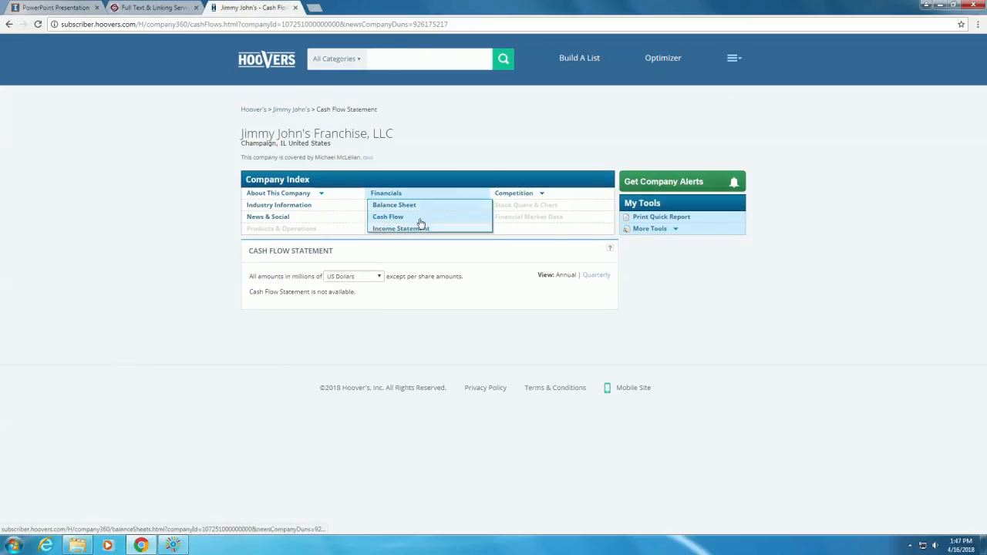
{"action": "left_click", "coordinate": [400, 228]}
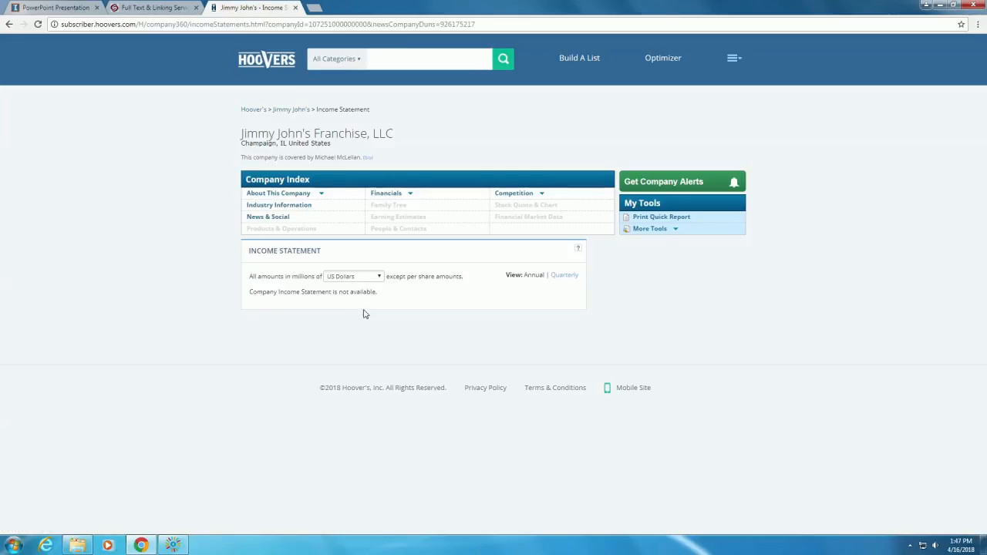
{"action": "left_click", "coordinate": [50, 7]}
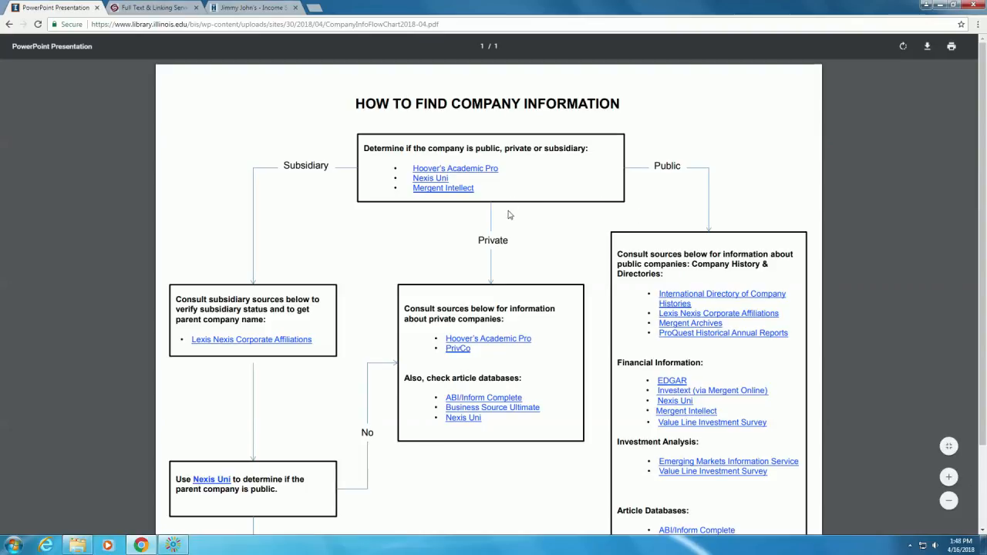
{"action": "mouse_move", "coordinate": [519, 274]}
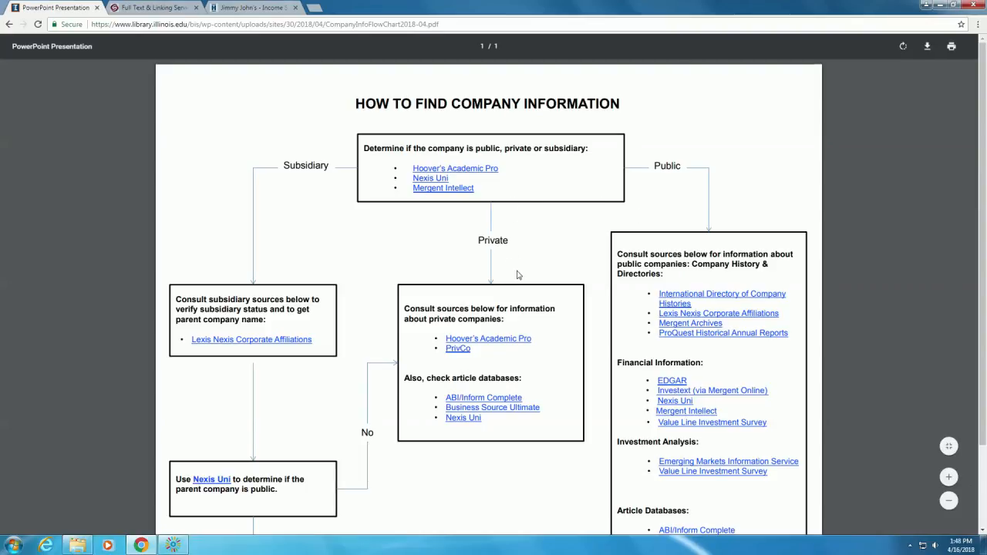
{"action": "mouse_move", "coordinate": [560, 324]}
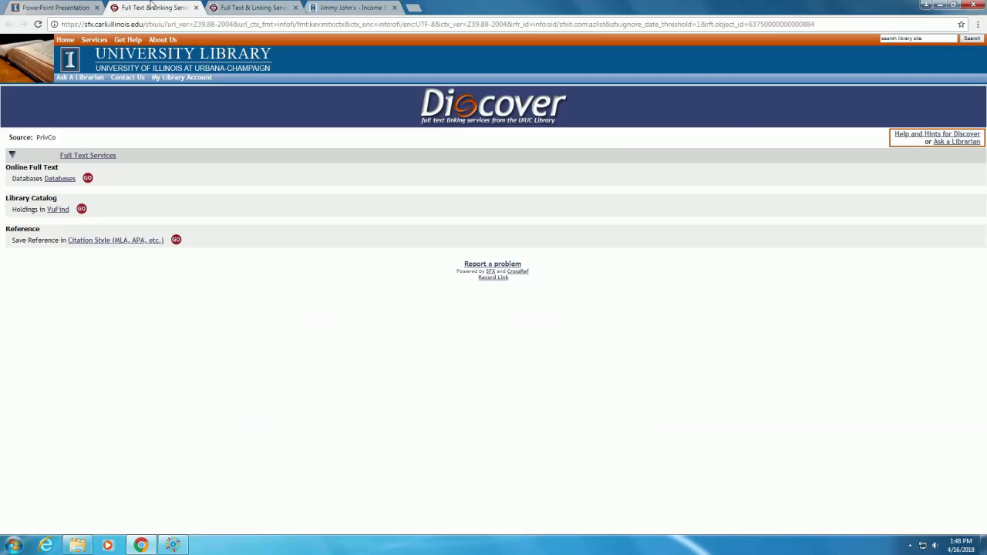
Follow the flowchart's PrivCo link through Discover to PrivCo's Academic Access page
{"action": "left_click", "coordinate": [87, 178]}
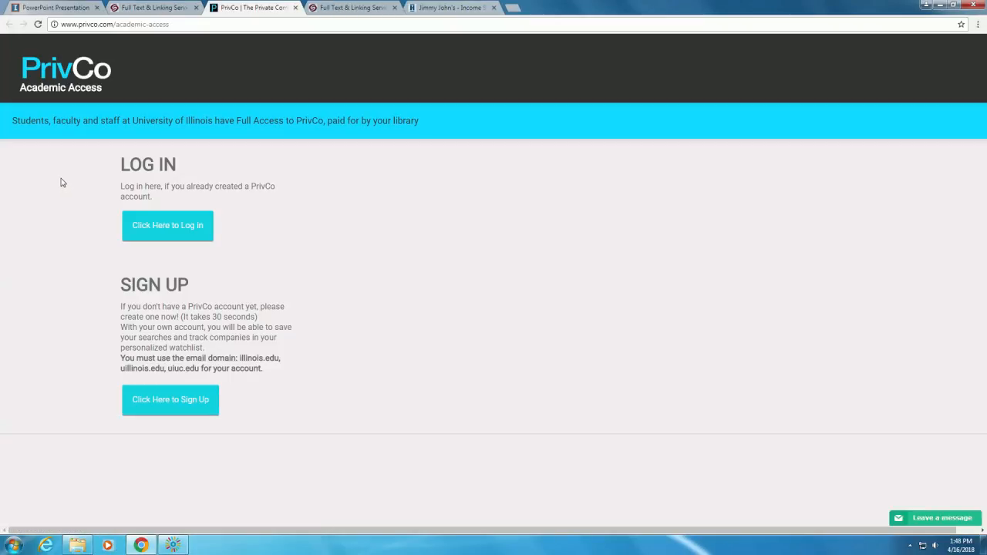
Log in to PrivCo's academic account with the existing username and password
{"action": "left_click", "coordinate": [171, 399]}
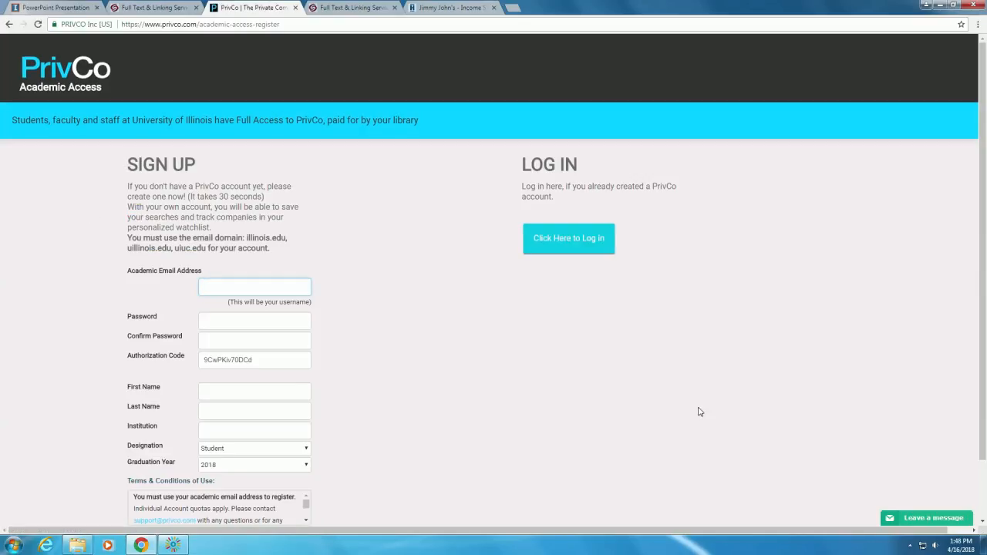
{"action": "mouse_move", "coordinate": [568, 237]}
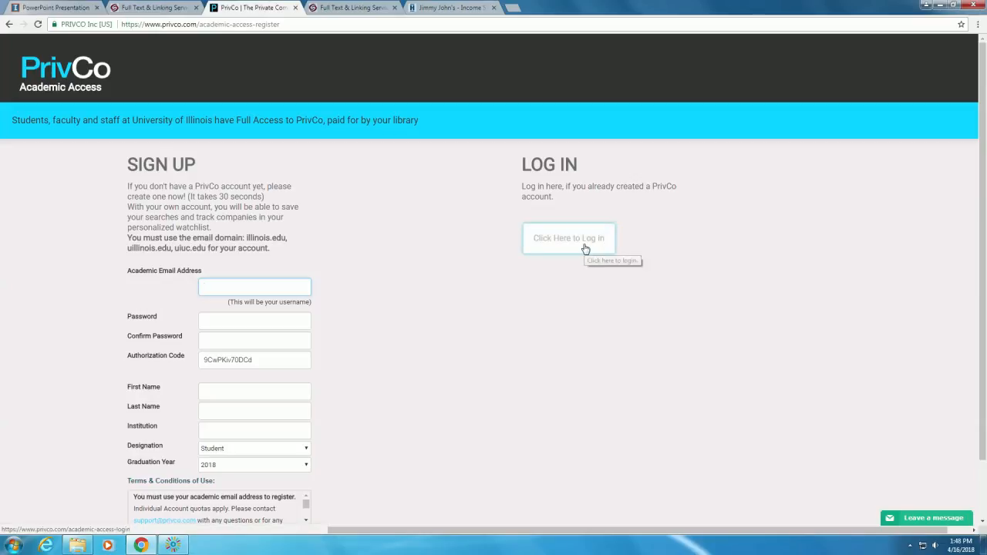
{"action": "left_click", "coordinate": [568, 238]}
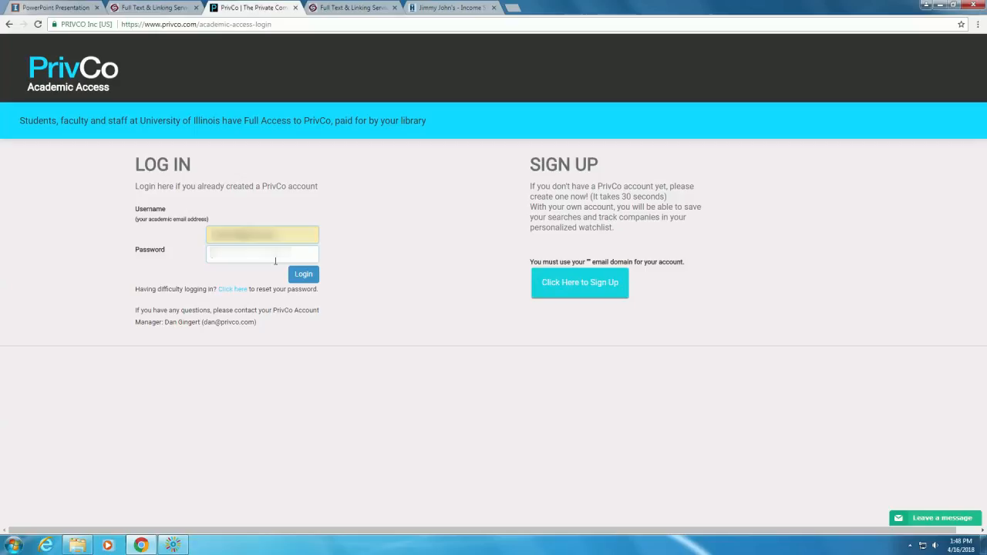
{"action": "type", "text": "password"}
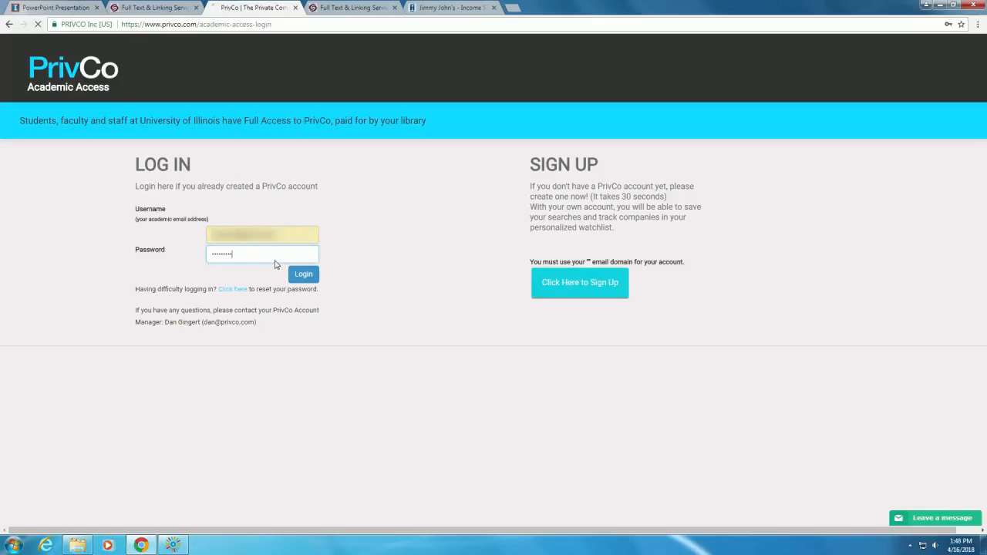
{"action": "left_click", "coordinate": [303, 274]}
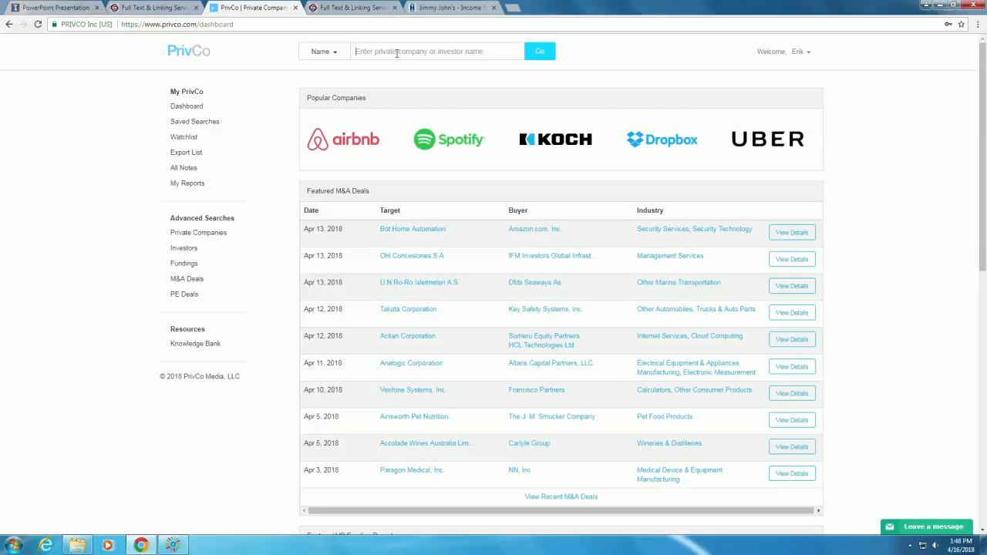
Search PrivCo for 'Jimmy Jo' and open the Jimmy John's Franchise LLC profile
{"action": "type", "text": "Jimmy John"}
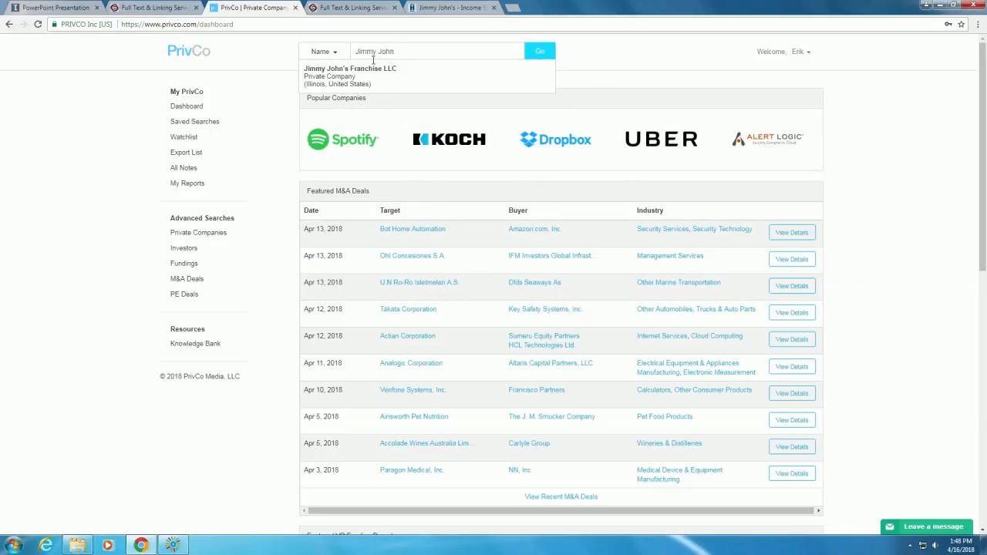
{"action": "left_click", "coordinate": [350, 68]}
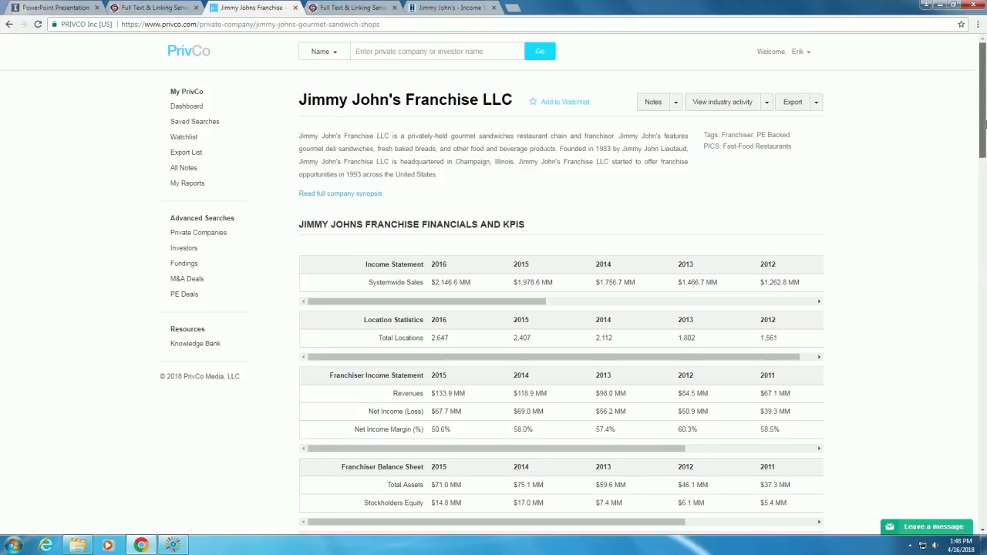
{"action": "scroll", "scroll_direction": "down", "scroll_amount": 3}
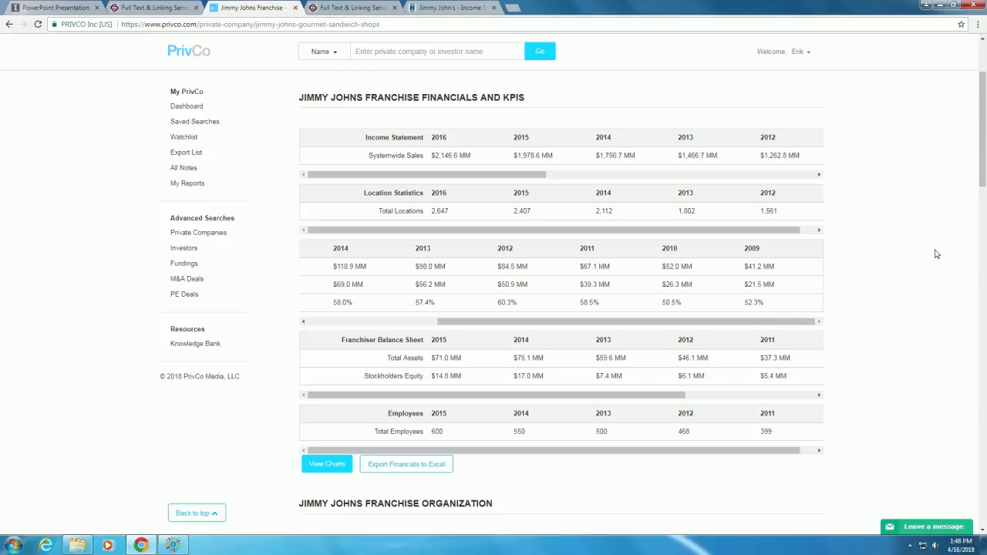
{"action": "scroll", "scroll_direction": "down", "scroll_amount": 3}
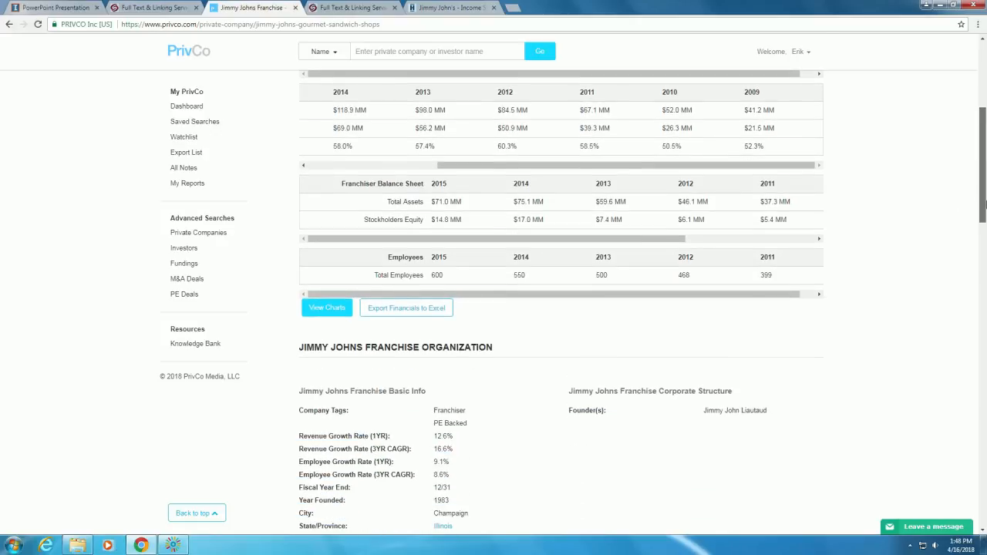
{"action": "scroll", "scroll_direction": "down", "scroll_amount": 3}
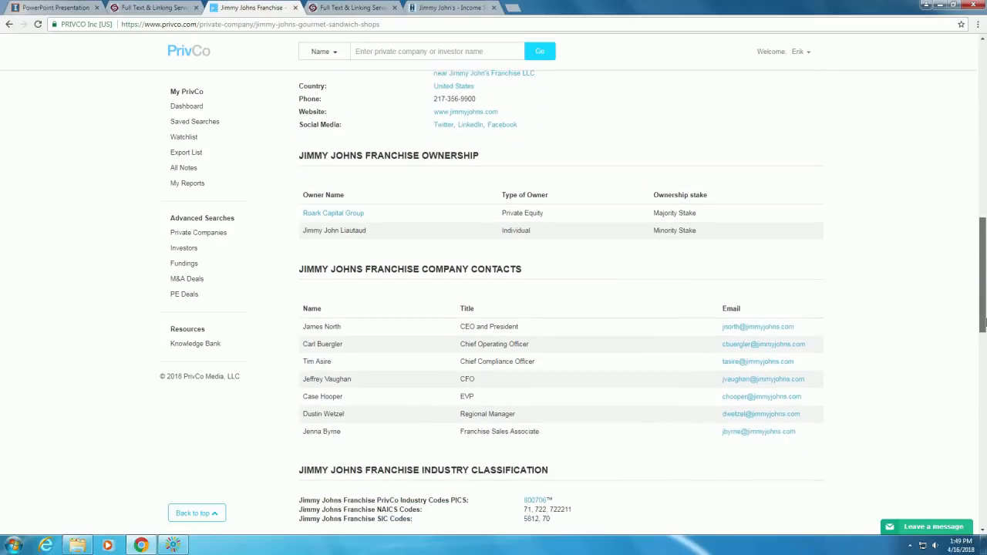
{"action": "scroll", "scroll_direction": "down", "scroll_amount": 3}
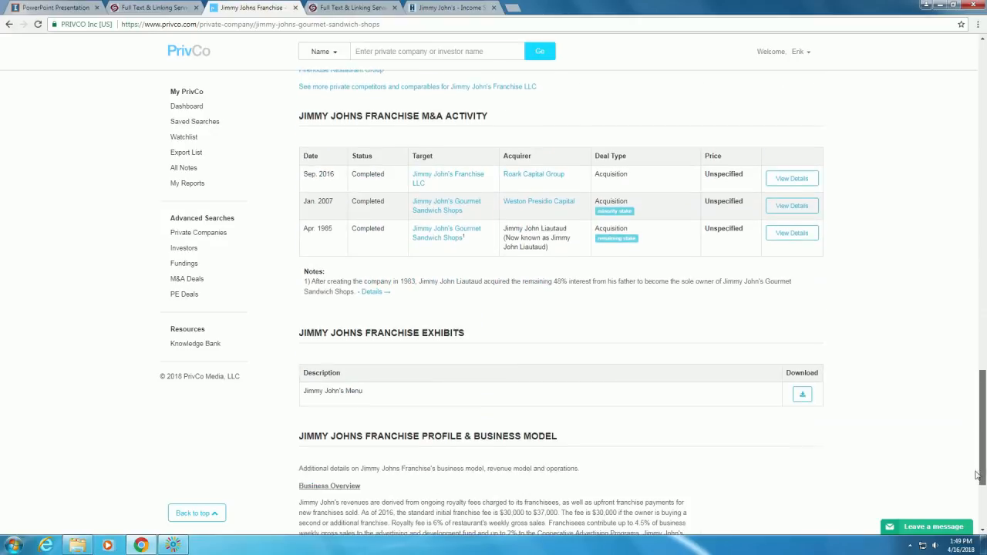
{"action": "scroll", "scroll_direction": "up", "scroll_amount": 3}
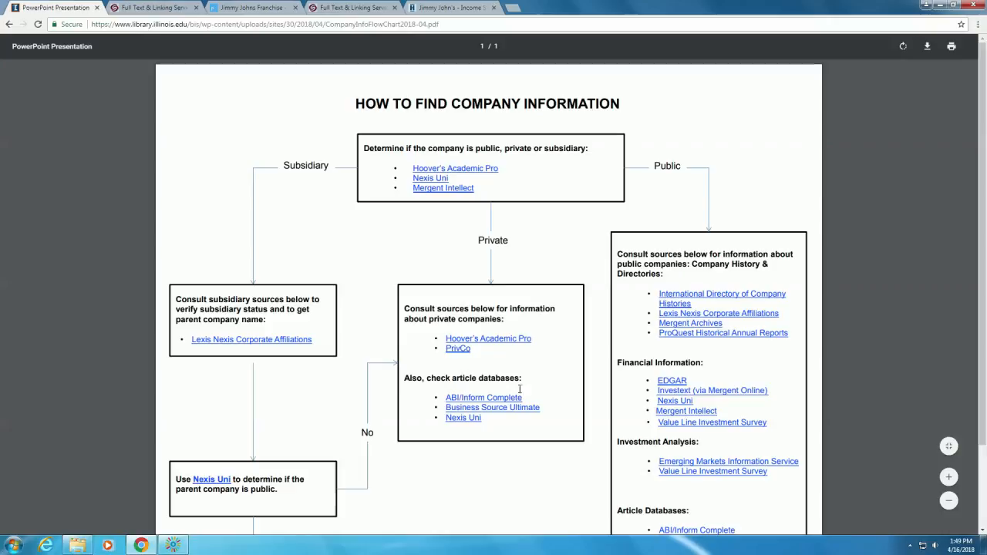
{"action": "mouse_move", "coordinate": [535, 386]}
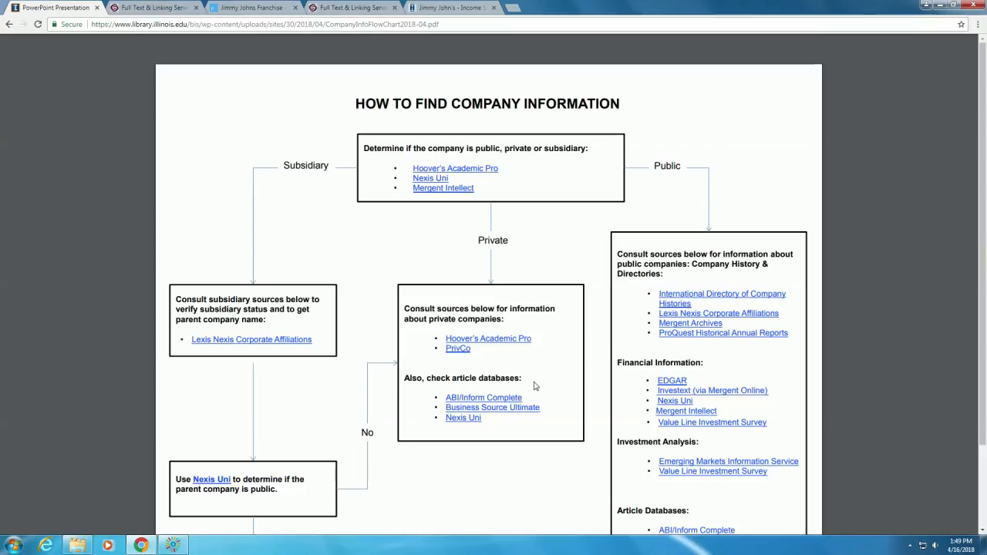
{"action": "mouse_move", "coordinate": [463, 417]}
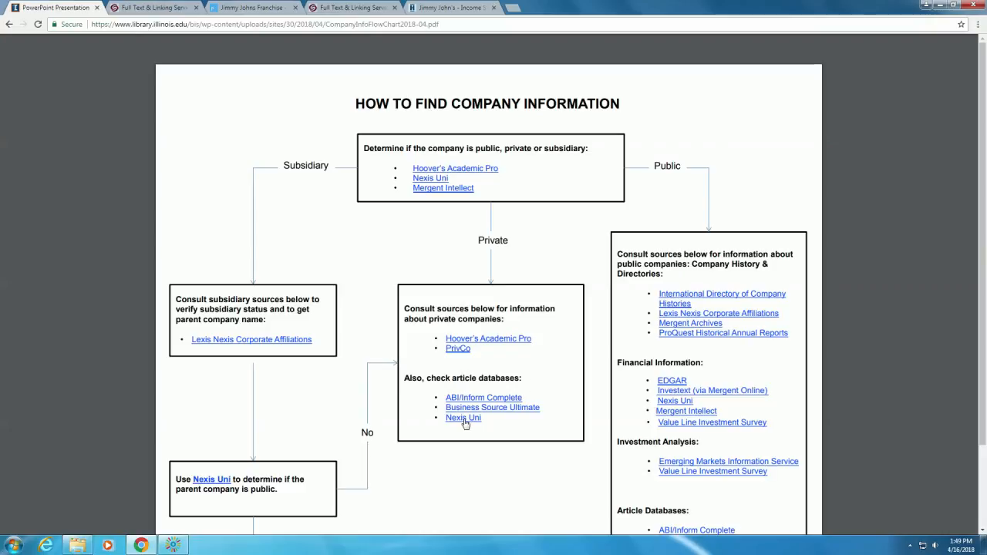
{"action": "mouse_move", "coordinate": [464, 417]}
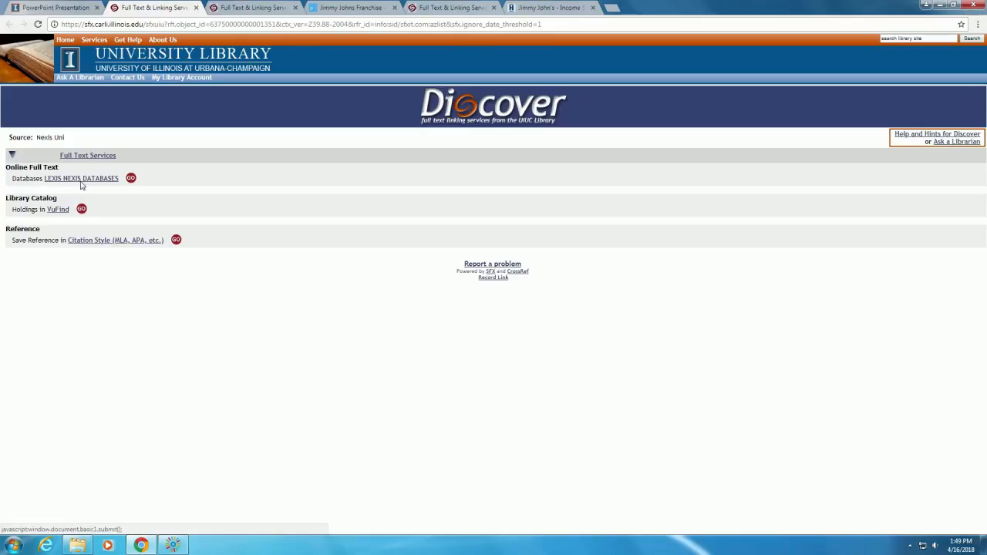
Follow Discover's LEXIS NEXIS DATABASES full-text link to the Nexis Uni home page
{"action": "left_click", "coordinate": [81, 178]}
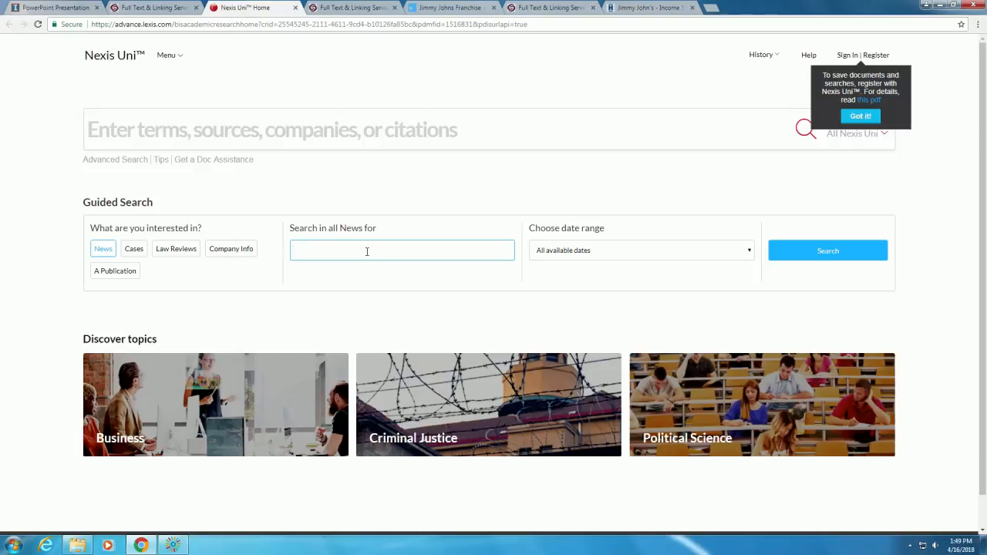
Run a Nexis Uni news search for "Jimmy John's", returning 9,964 results
{"action": "type", "text": "\"Jimmy John\""}
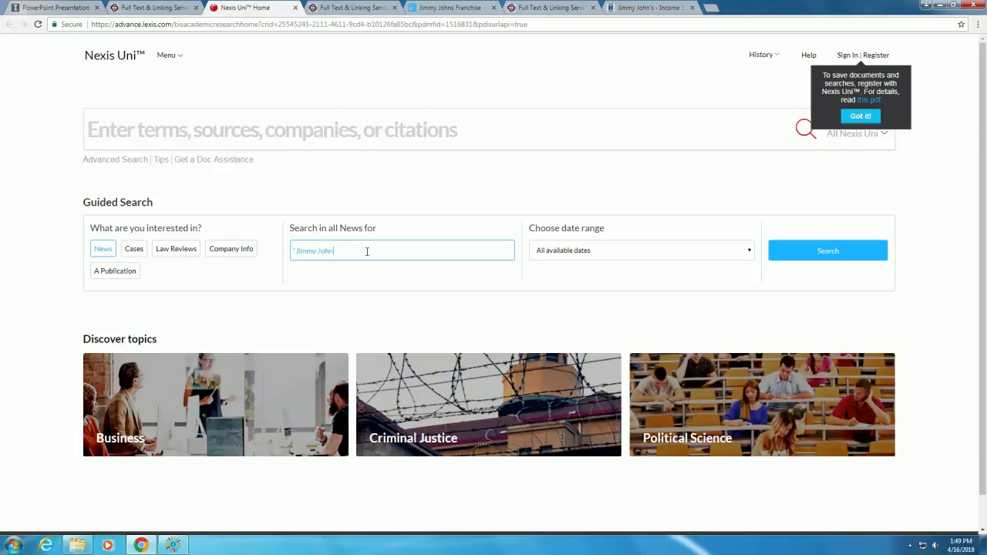
{"action": "type", "text": "'s\""}
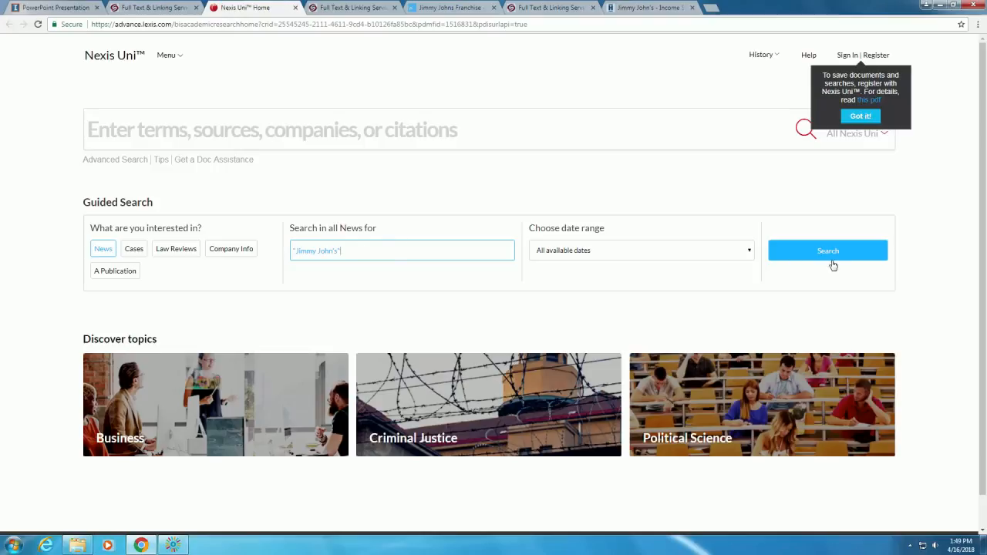
{"action": "mouse_move", "coordinate": [833, 261]}
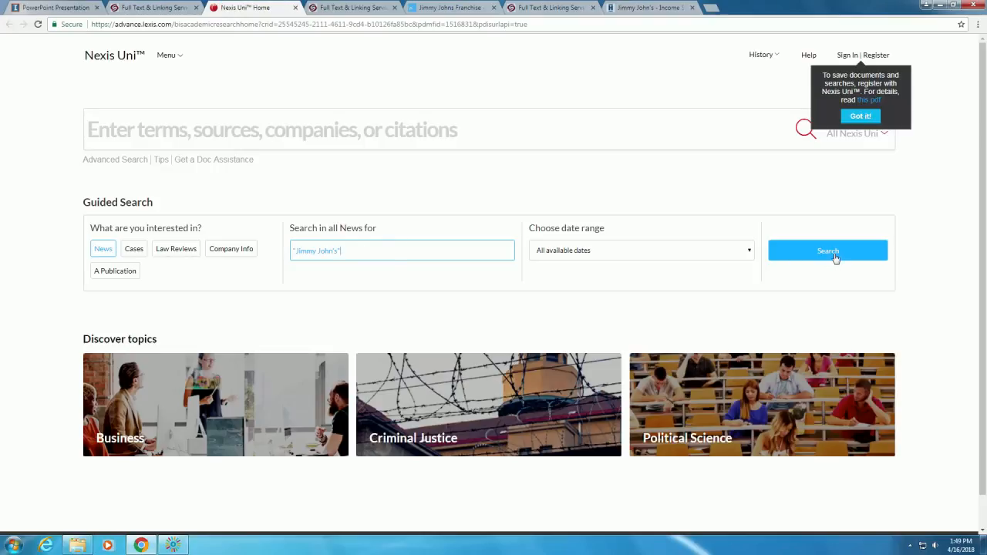
{"action": "left_click", "coordinate": [828, 251]}
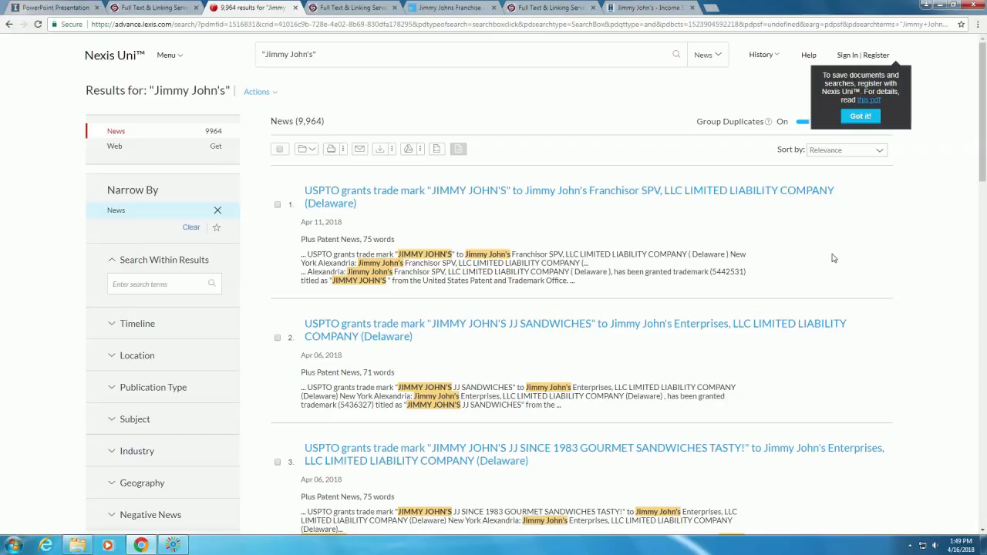
{"action": "mouse_move", "coordinate": [231, 249]}
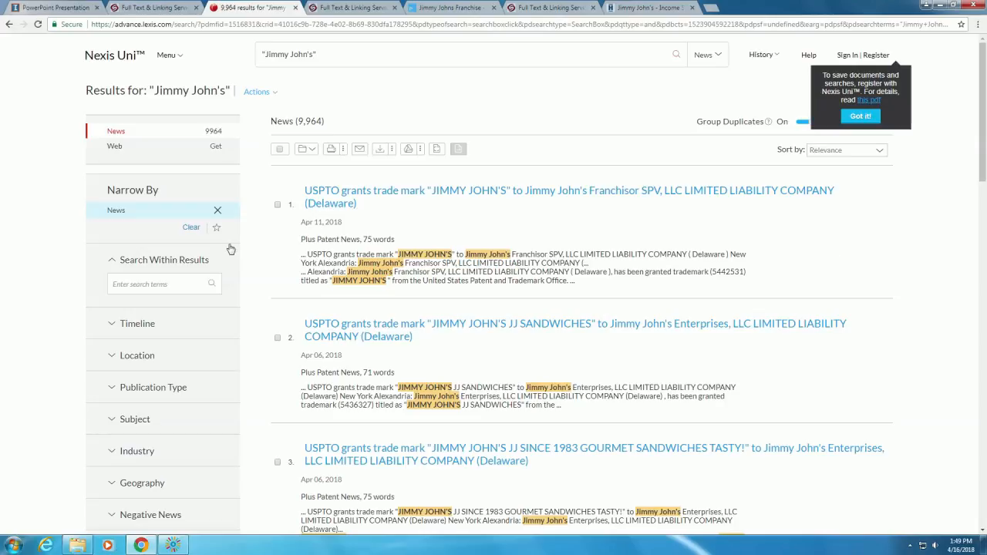
{"action": "mouse_move", "coordinate": [233, 247]}
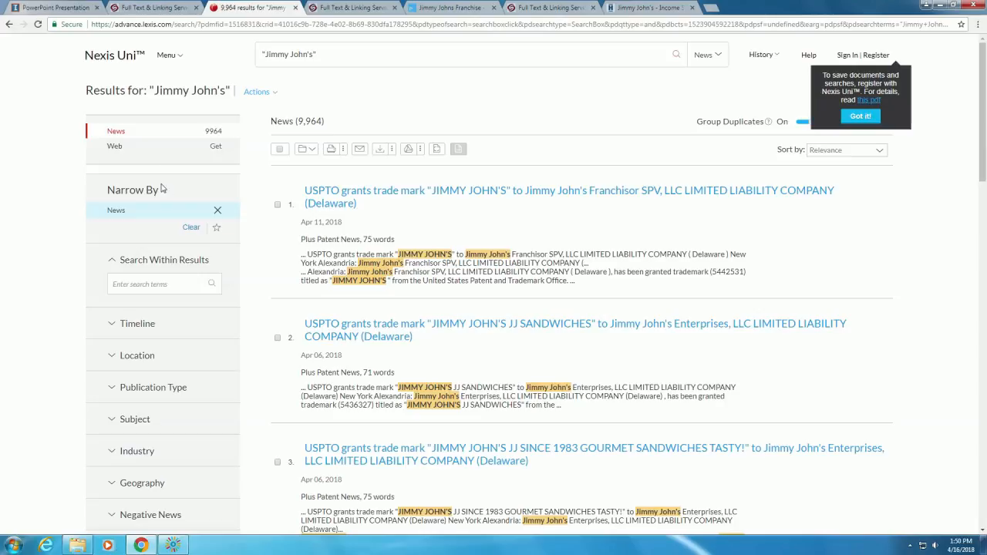
{"action": "left_click", "coordinate": [164, 283]}
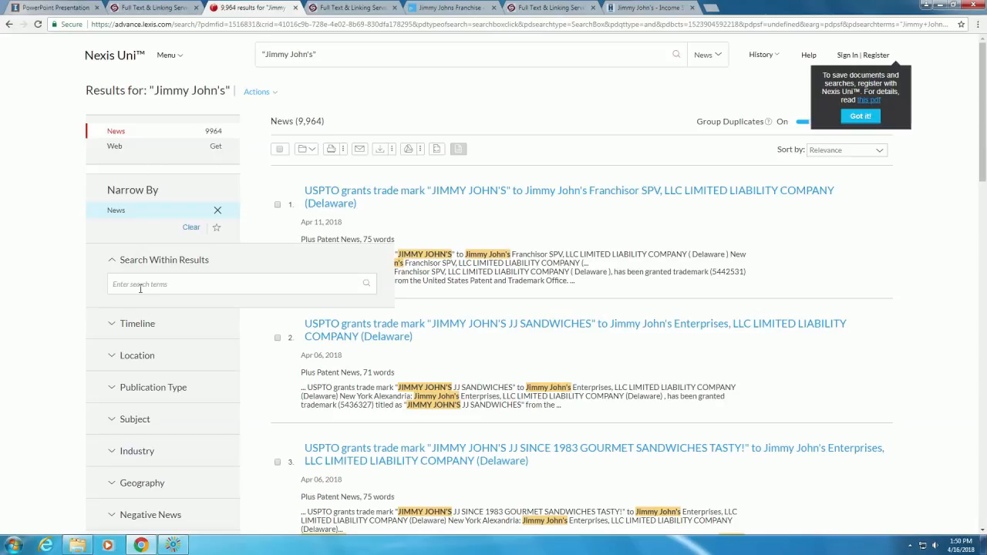
{"action": "scroll", "scroll_direction": "down", "scroll_amount": 3}
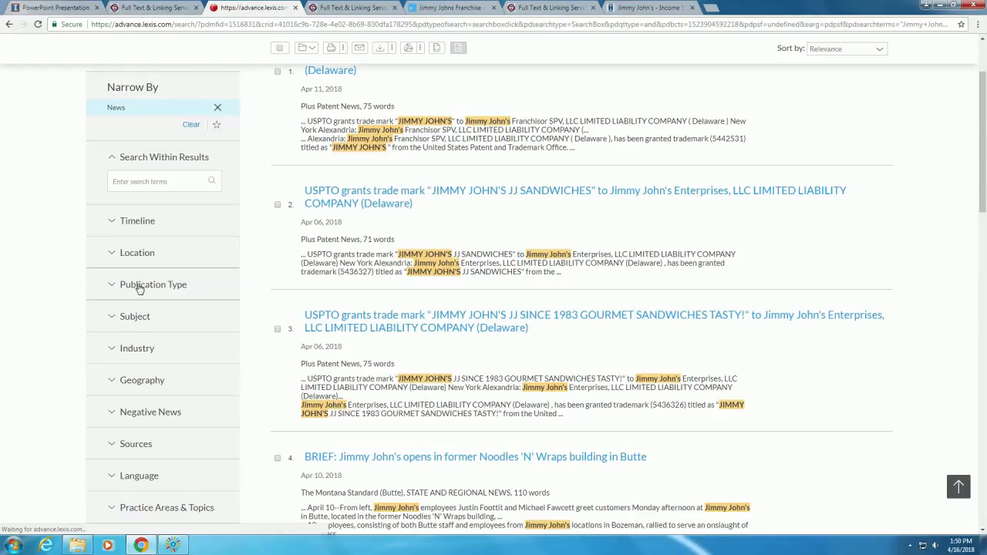